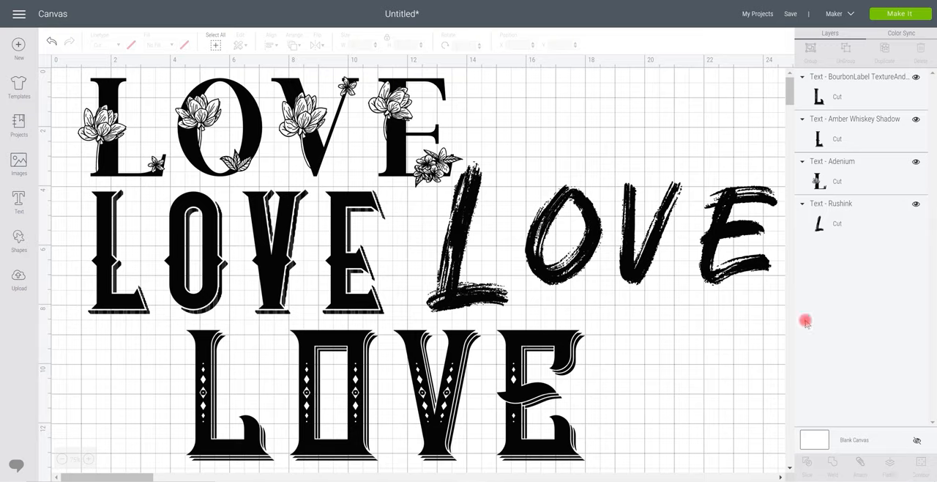
mouse_move(650, 235)
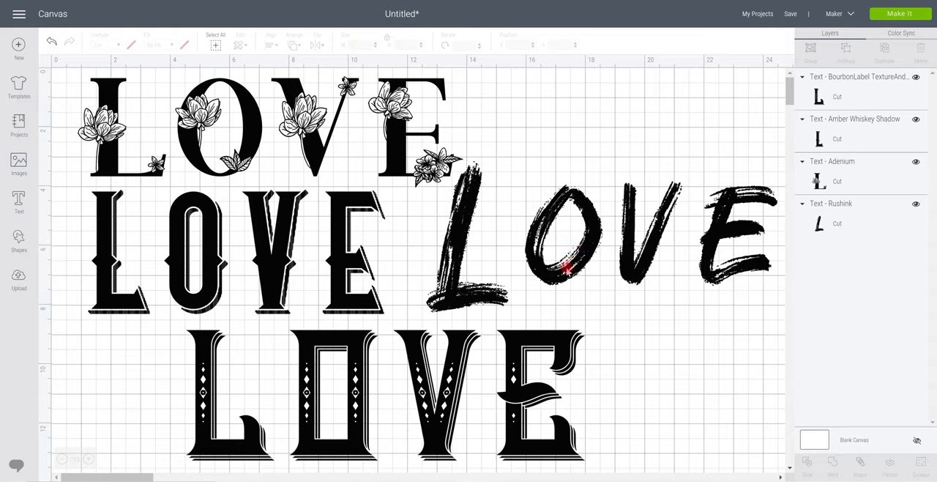
mouse_move(562, 285)
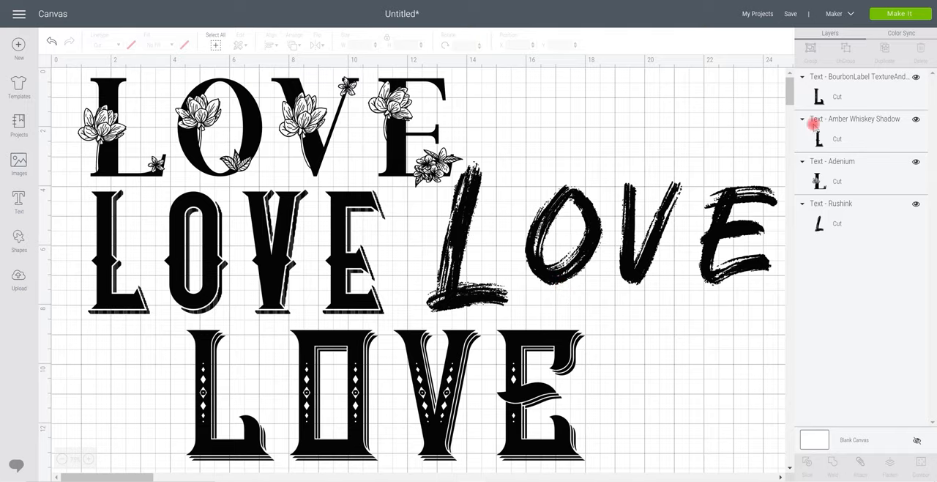
- Hide another LOVE font layer so only the brush-stroke Rushink LOVE shows
click(830, 202)
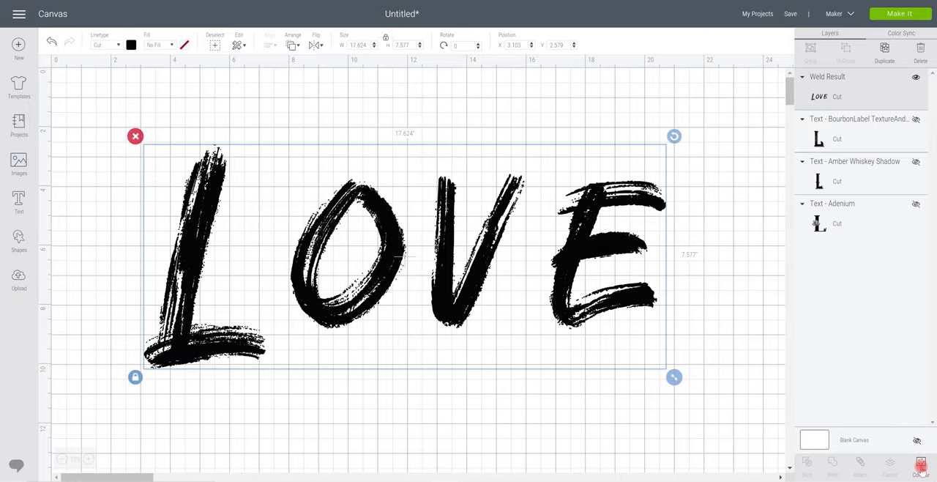
- Hide all contours of the welded brush LOVE, then restore the L, O, V and E shapes
click(921, 462)
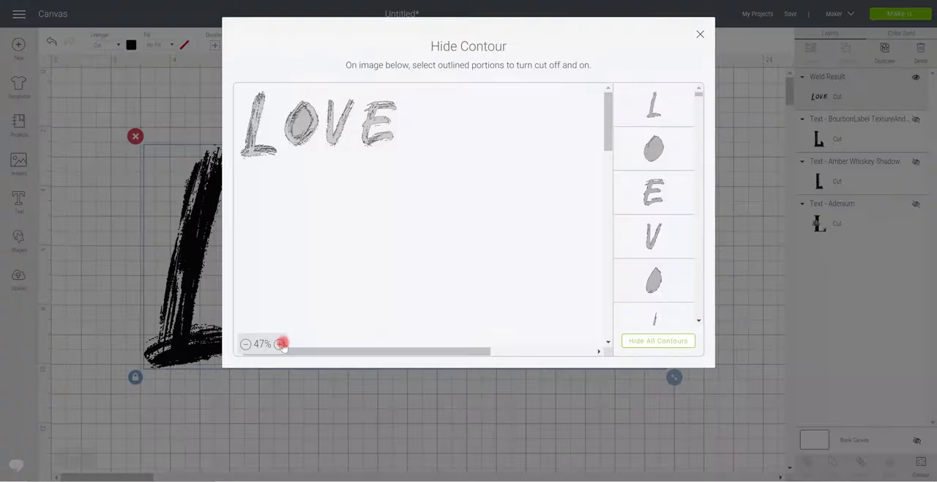
click(281, 344)
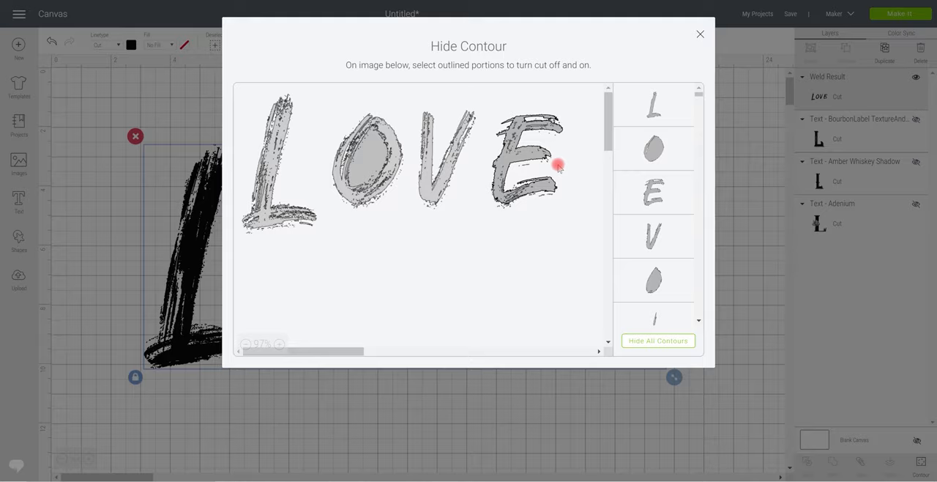
click(556, 164)
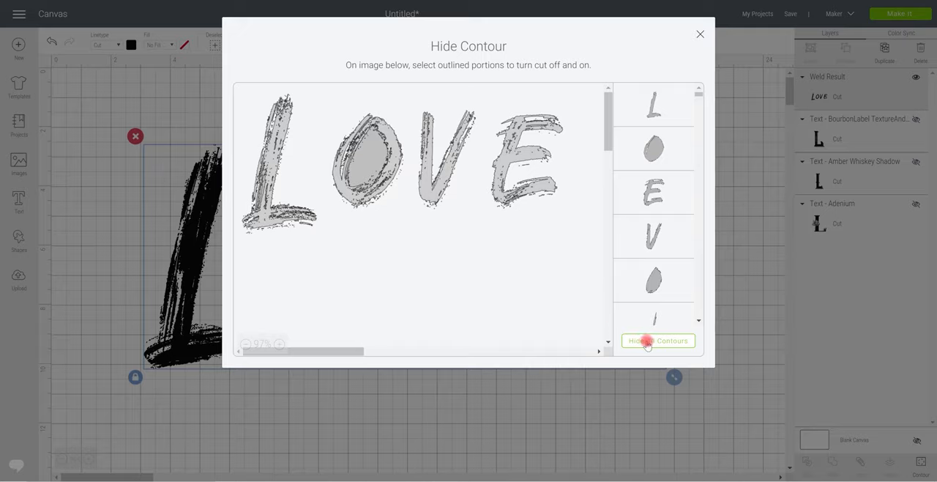
click(656, 340)
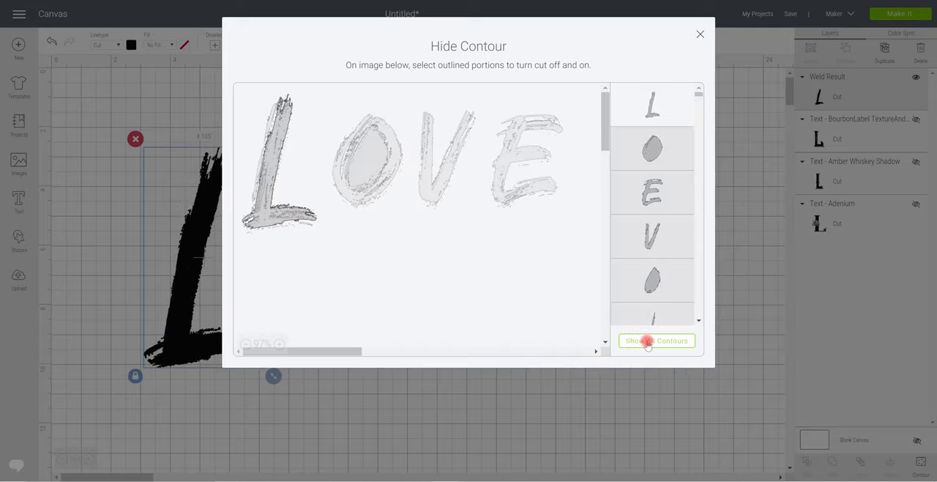
click(285, 158)
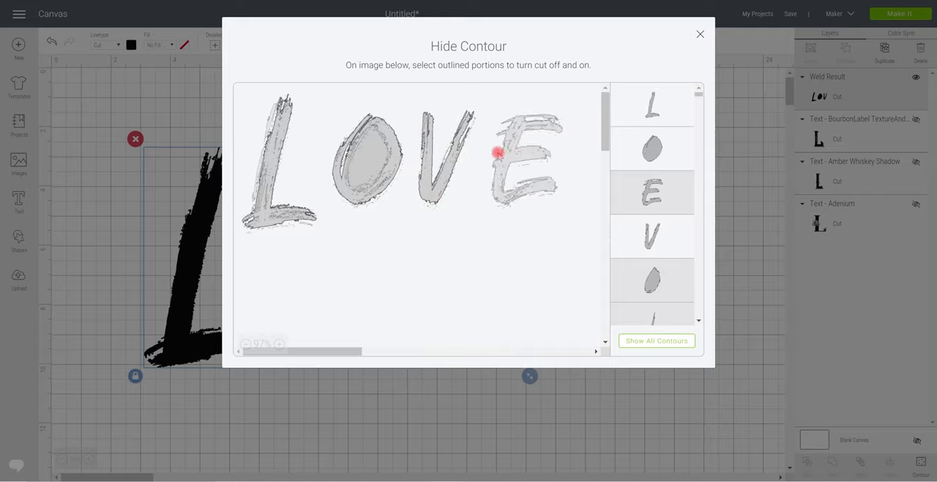
click(526, 153)
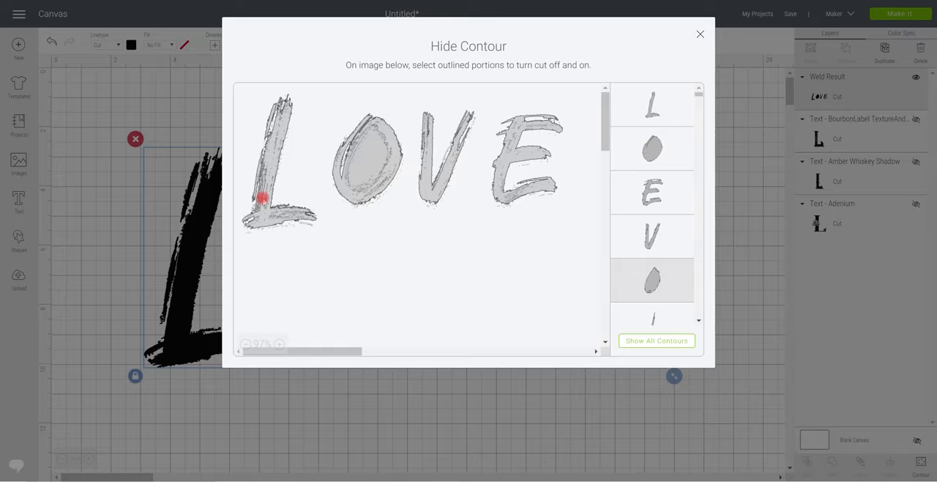
click(700, 34)
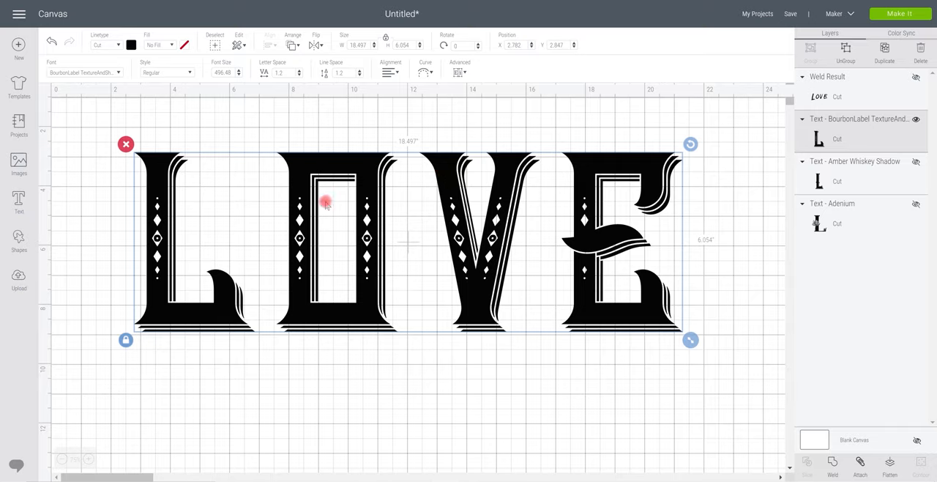
mouse_move(262, 220)
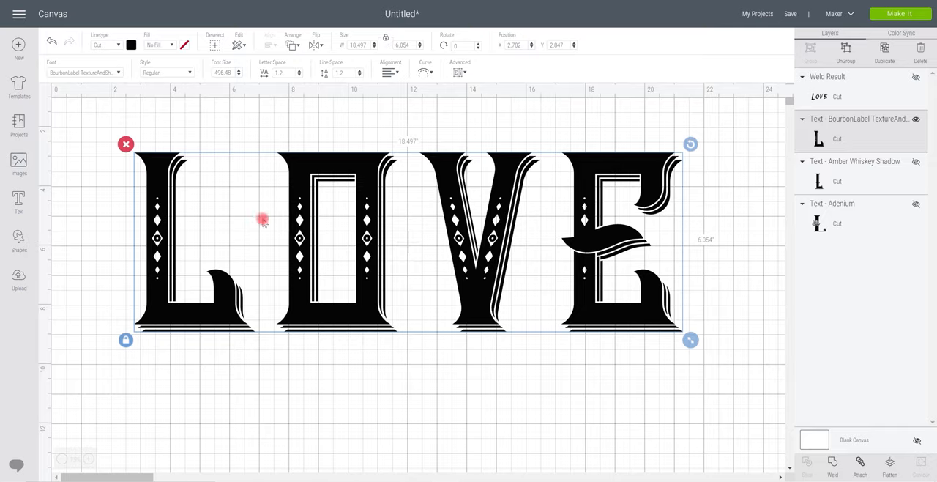
mouse_move(158, 276)
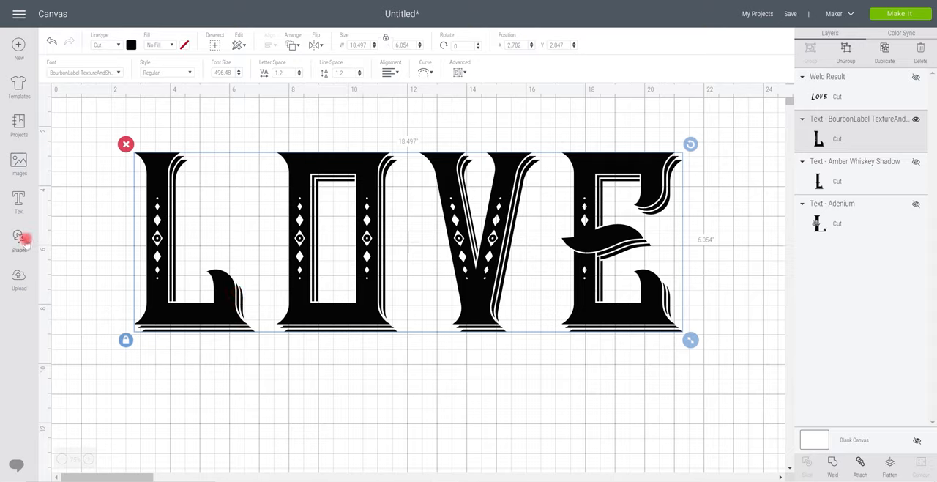
mouse_move(164, 203)
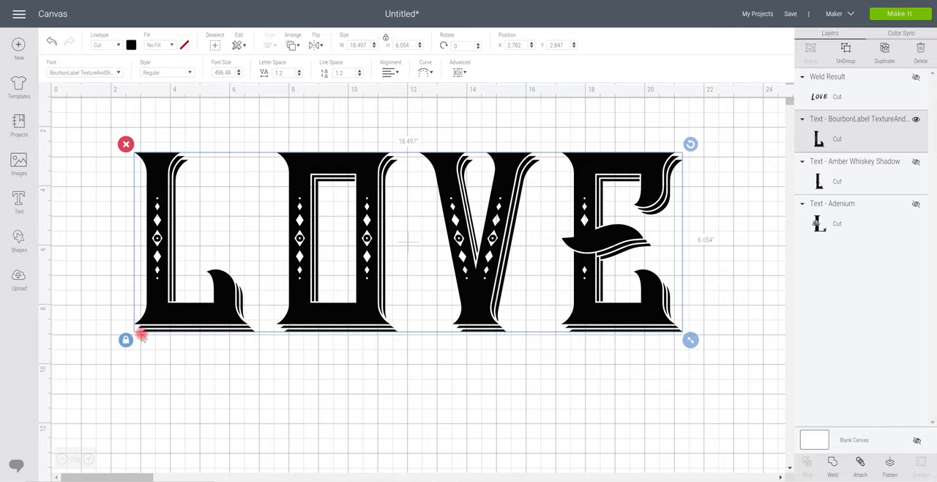
mouse_move(245, 338)
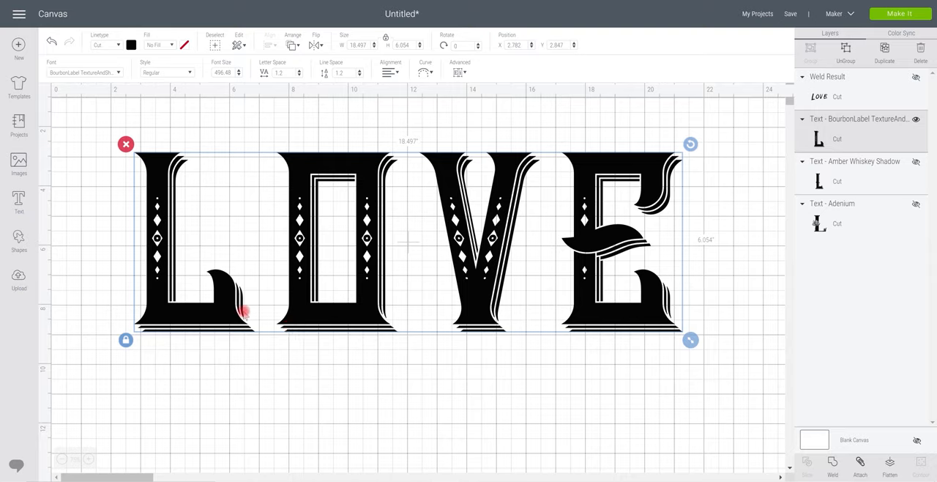
mouse_move(302, 286)
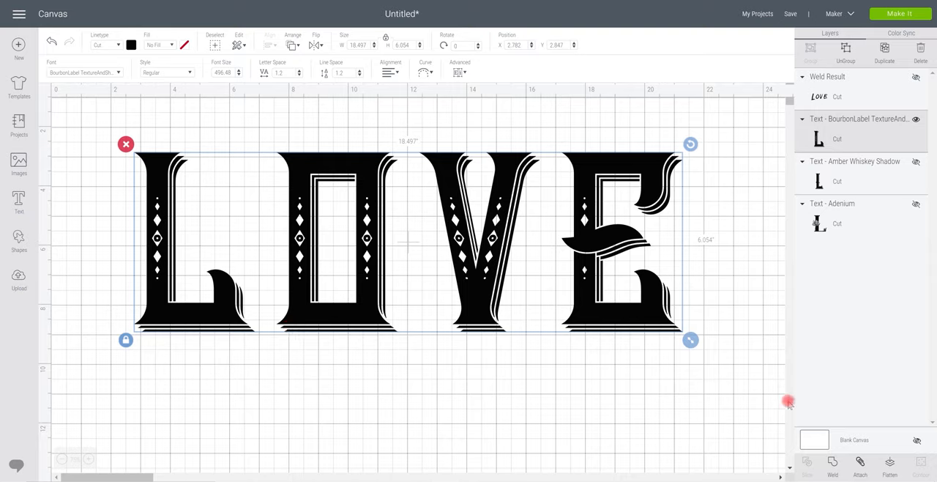
- Weld the ornate BourbonLabel LOVE and enlarge its Hide Contour preview to 120%
click(831, 464)
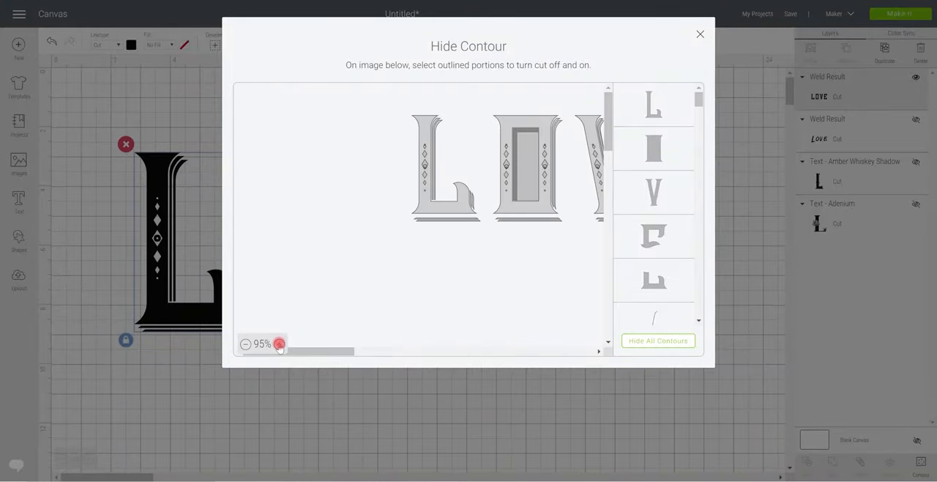
click(278, 342)
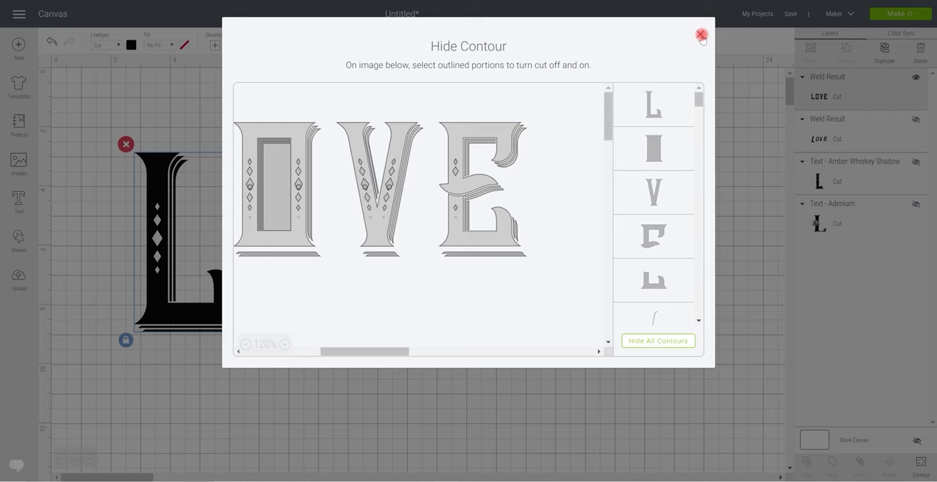
- Close the contour window and shift the shrunken 8.9-inch ornate LOVE further left
click(699, 35)
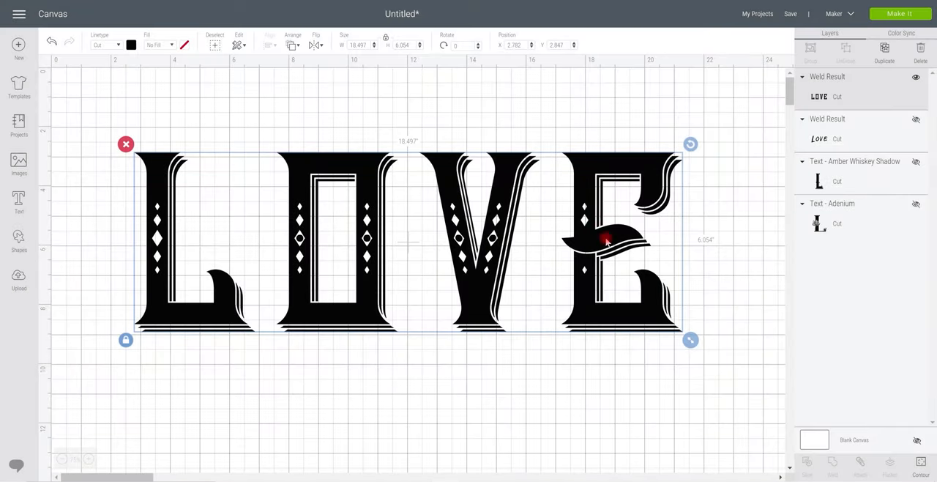
mouse_move(461, 240)
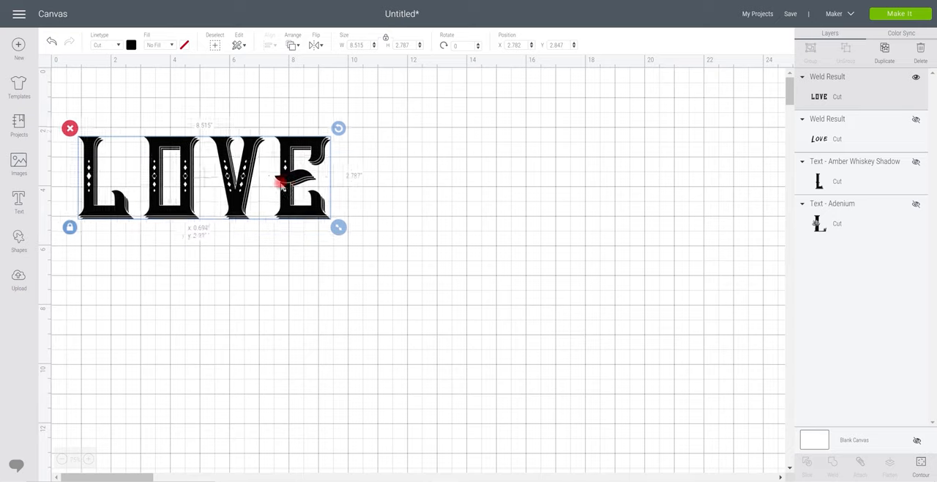
drag(205, 179, 202, 172)
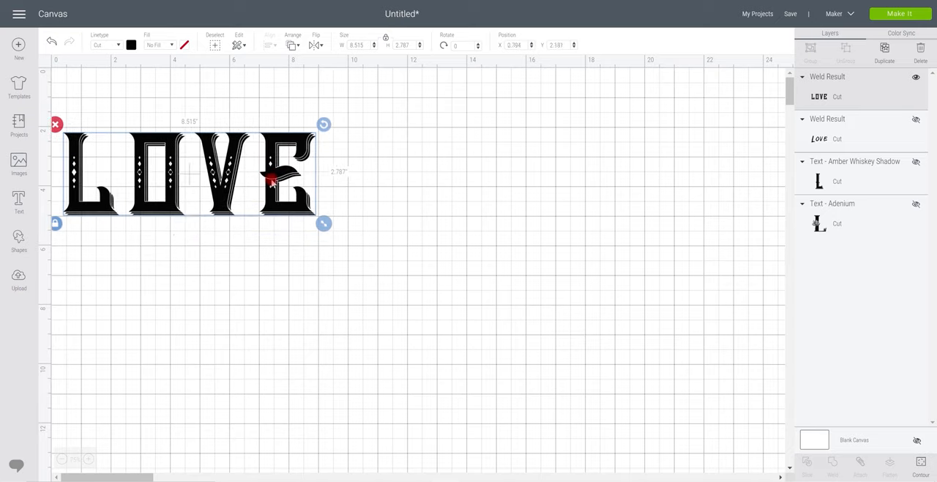
mouse_move(178, 133)
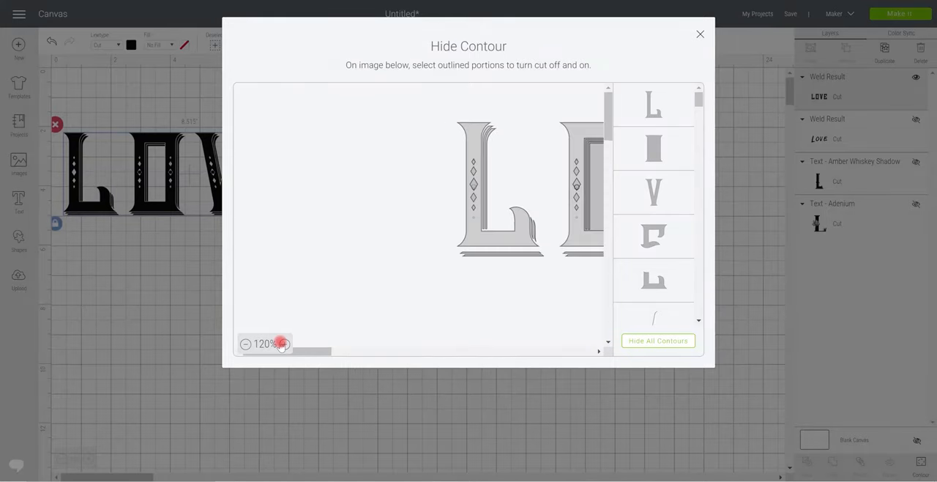
- Scroll the preview to the whole ornate LOVE and toggle the O's inner contours
drag(281, 350, 360, 349)
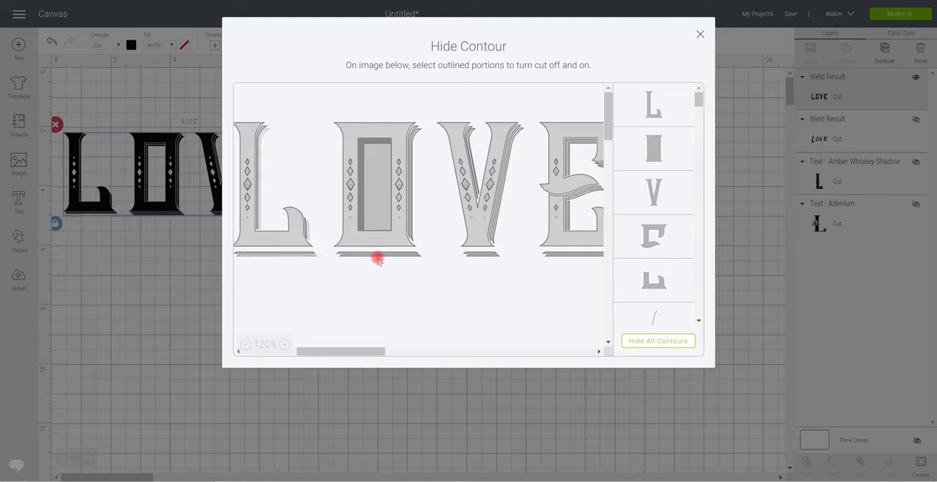
click(413, 227)
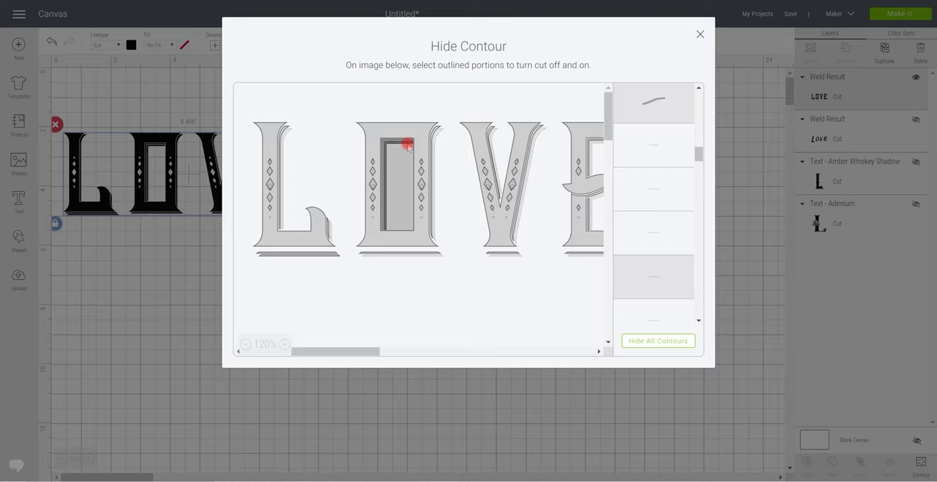
click(698, 34)
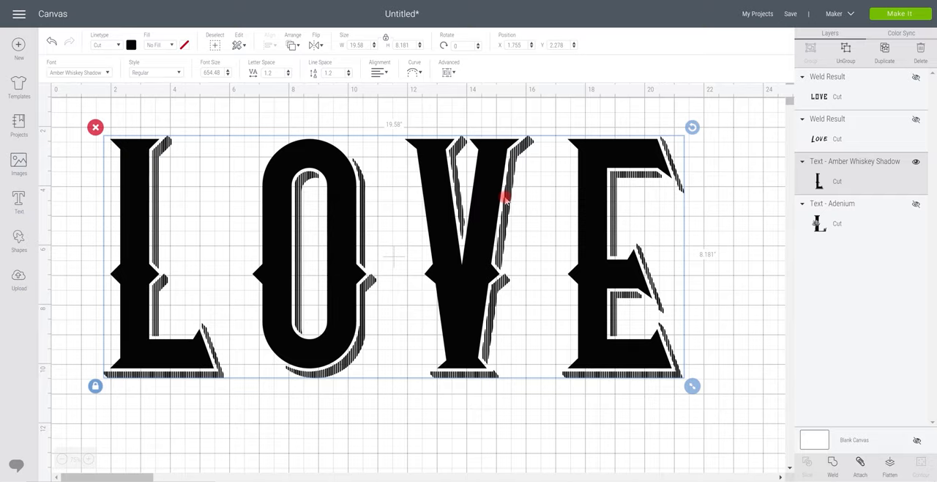
mouse_move(322, 173)
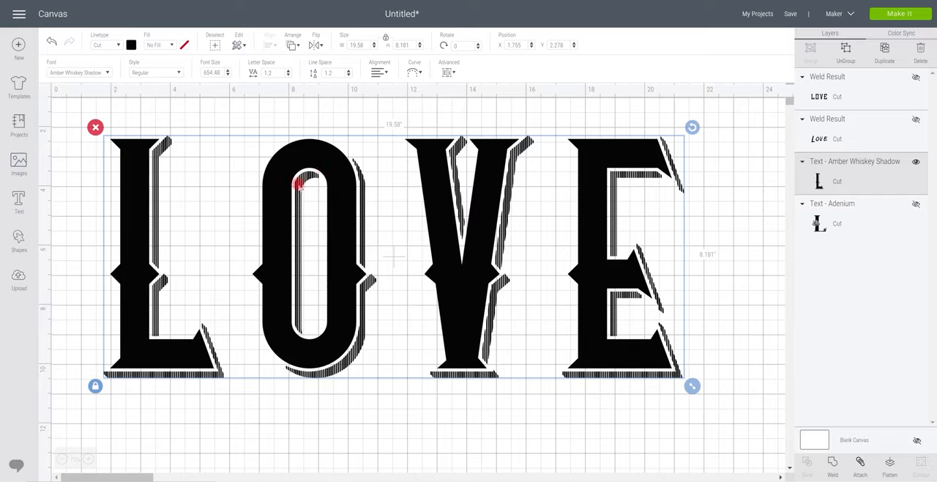
mouse_move(301, 212)
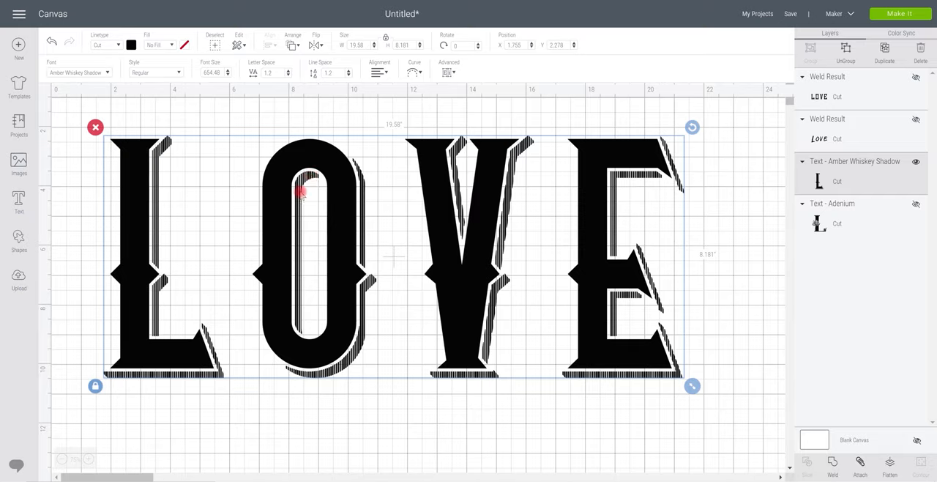
mouse_move(373, 281)
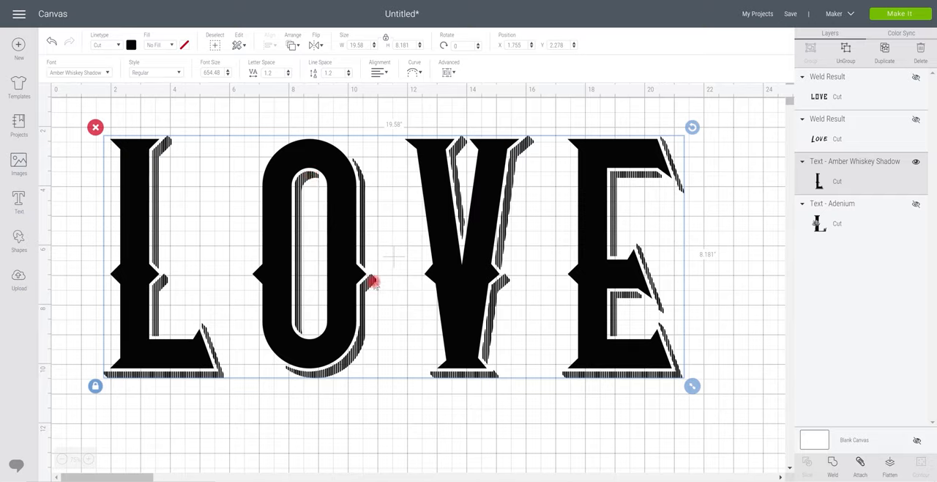
mouse_move(413, 219)
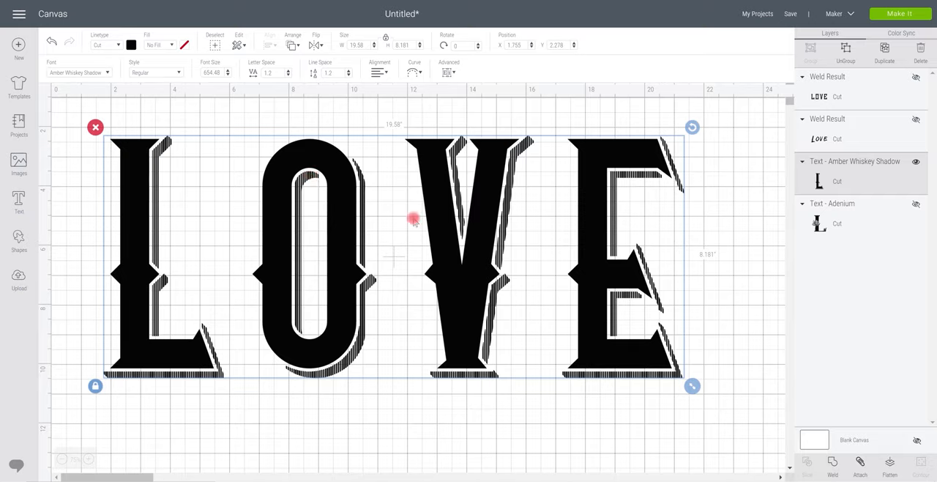
mouse_move(442, 368)
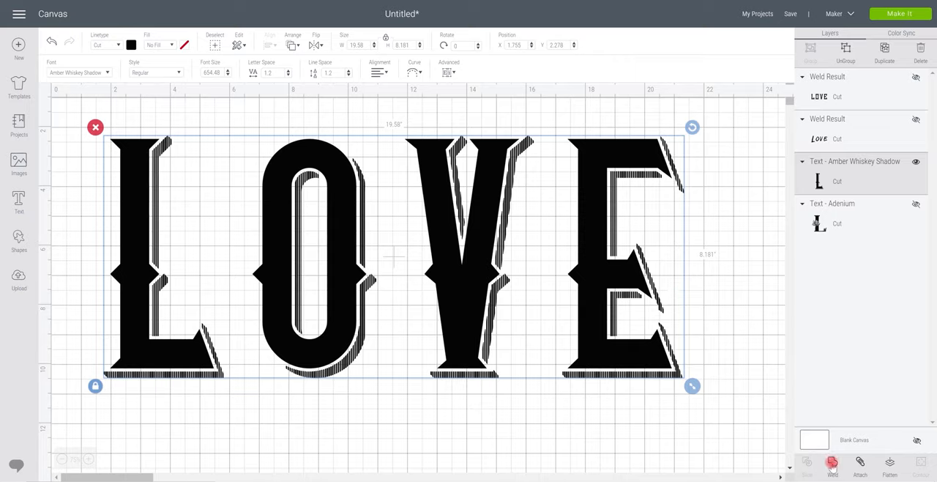
- Weld the shadowed Amber Whiskey LOVE and shrink it to a small design at the left edge
click(831, 466)
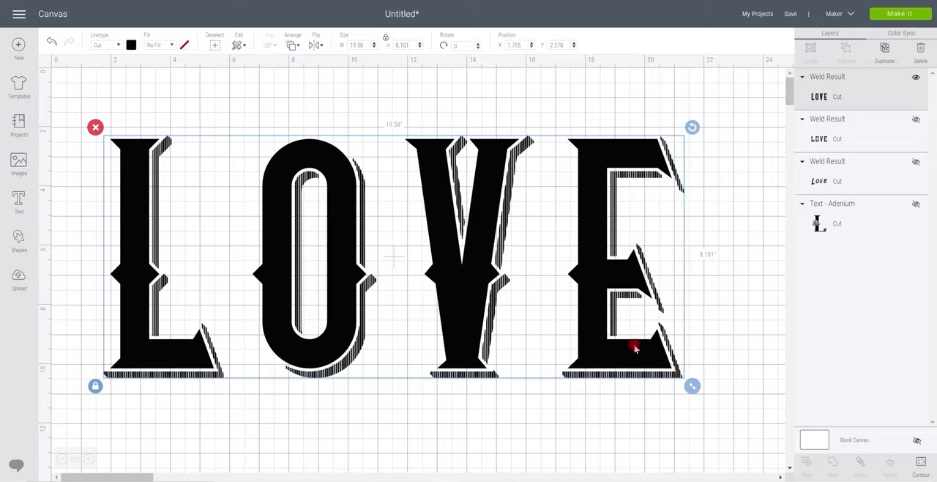
drag(691, 386, 518, 313)
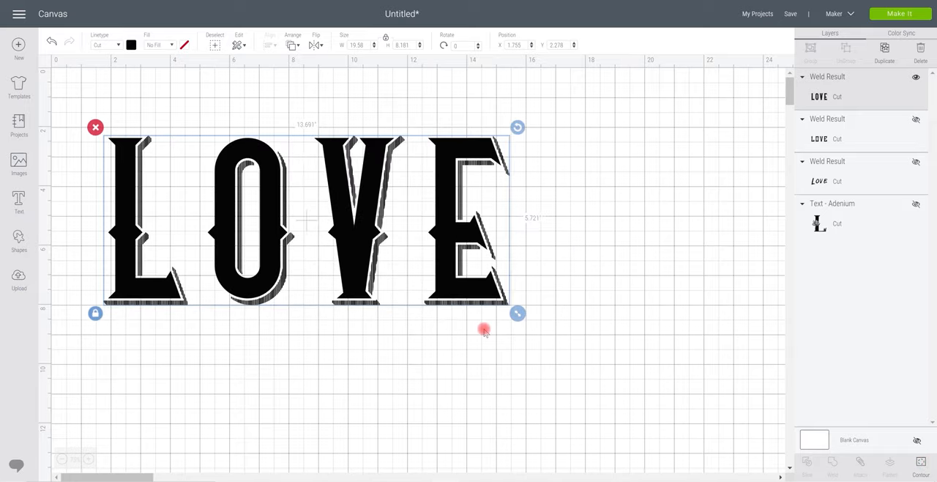
drag(518, 313, 305, 222)
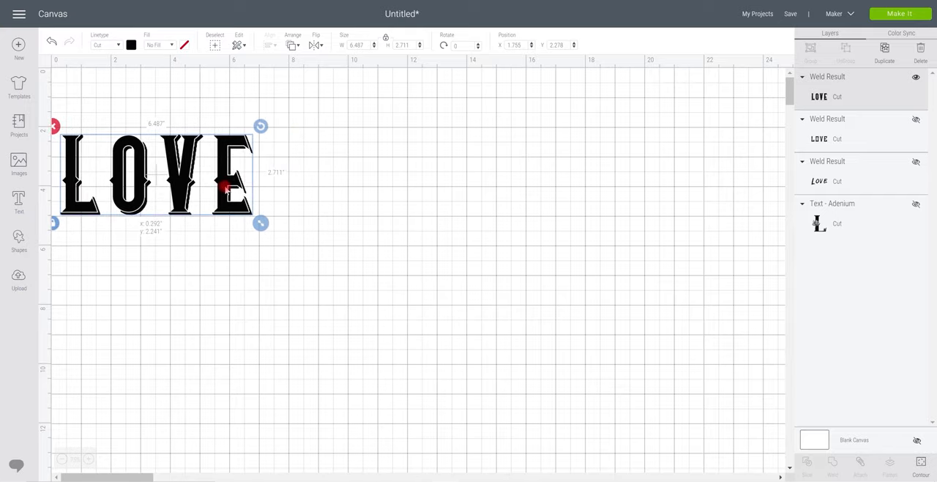
drag(261, 223, 238, 214)
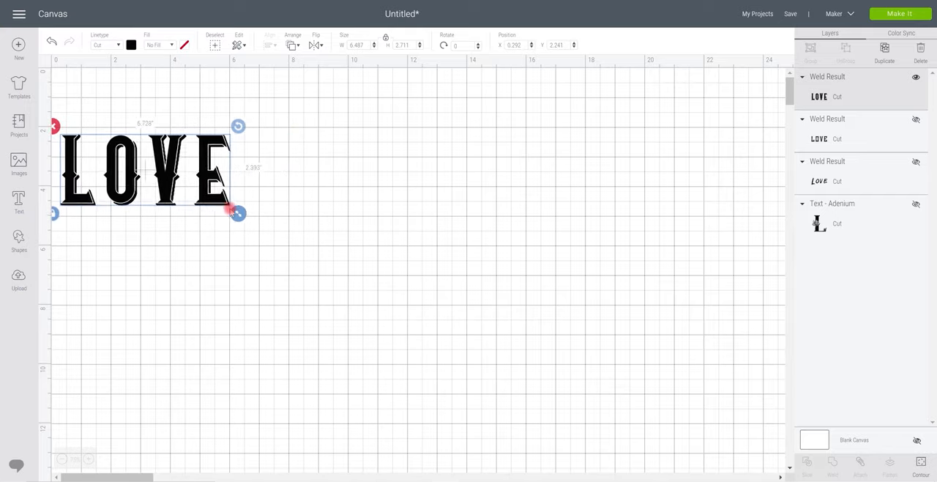
drag(237, 214, 232, 211)
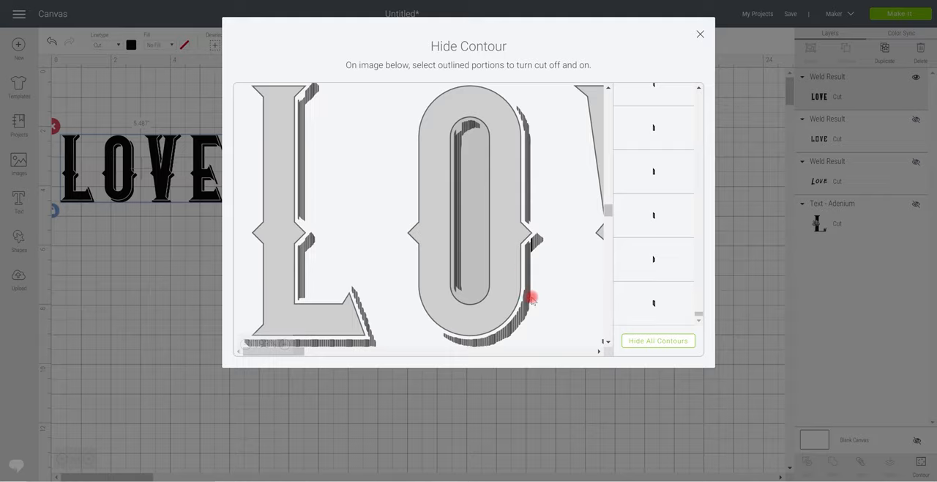
- Hide all contours, restore the O's outline, and hide the sliver beside the E and another stray piece
click(657, 340)
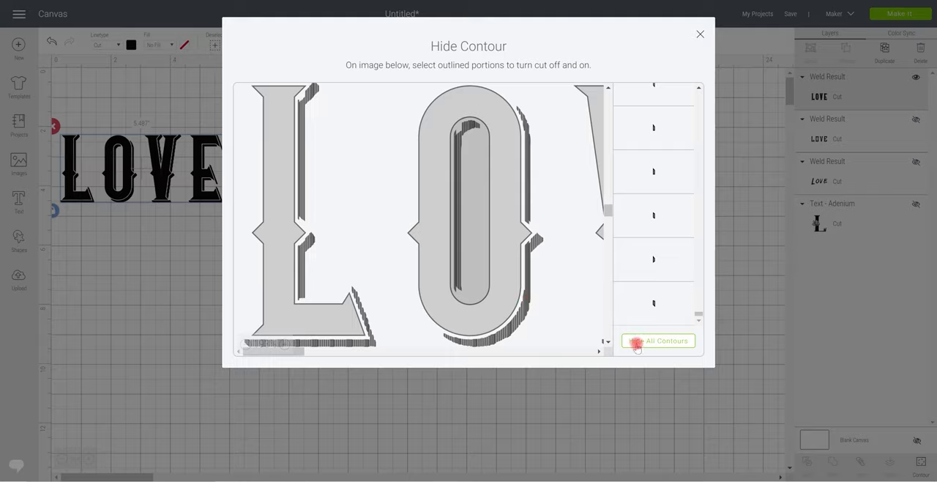
click(657, 340)
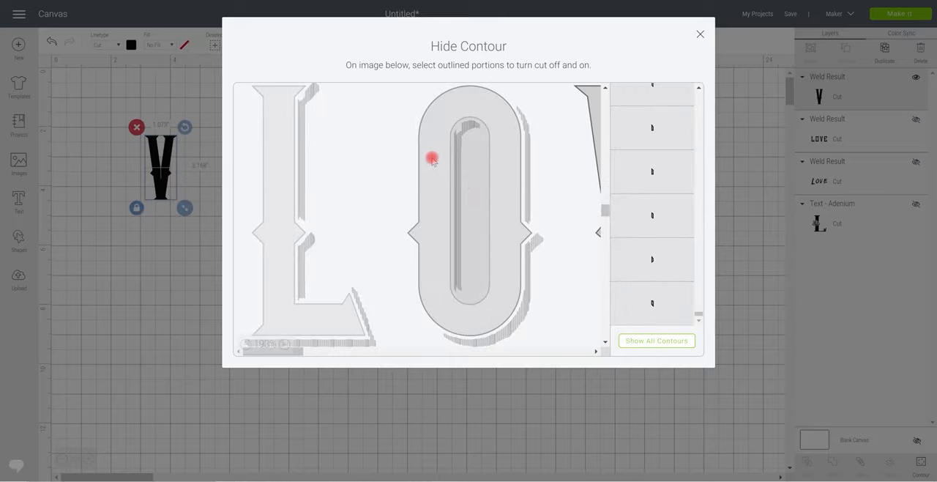
click(430, 158)
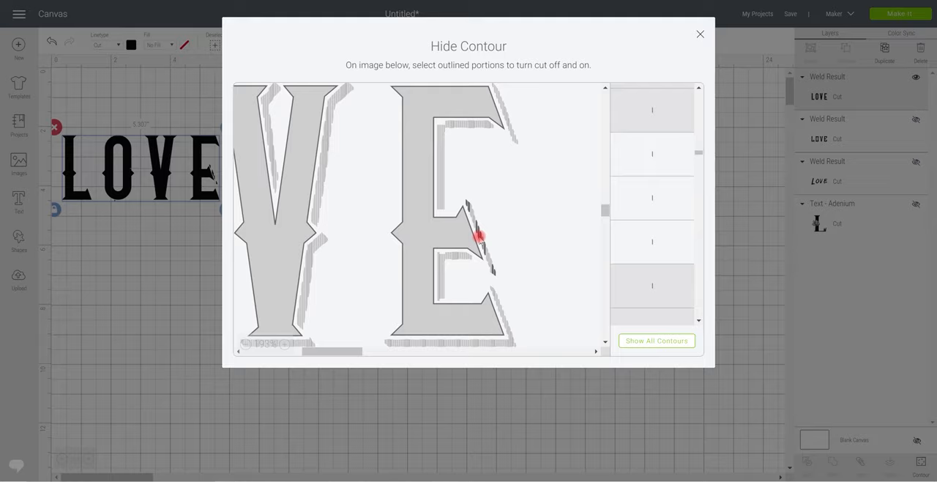
click(661, 285)
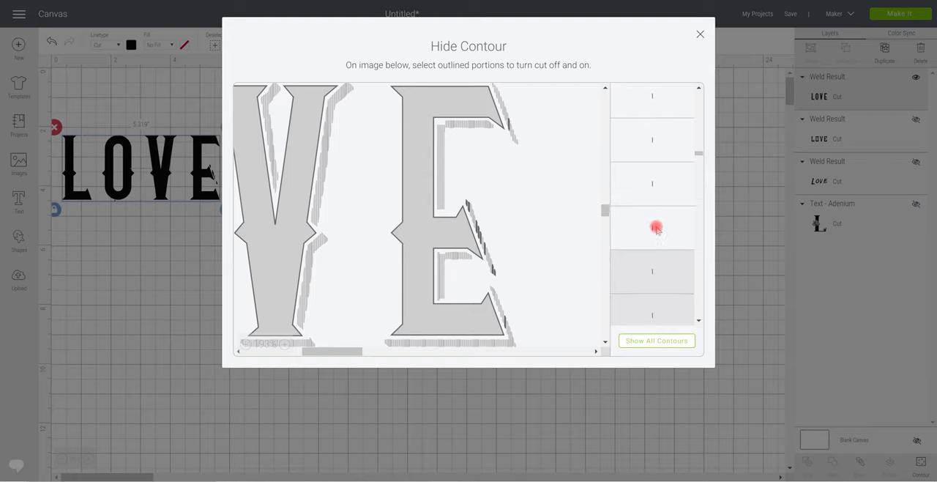
click(700, 33)
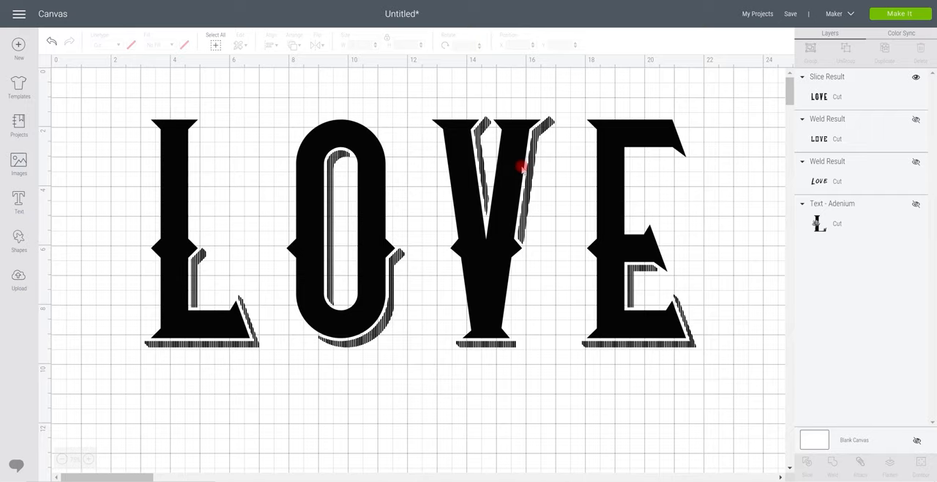
- Select the shadowed Slice Result LOVE and reopen Hide Contour for it
click(521, 166)
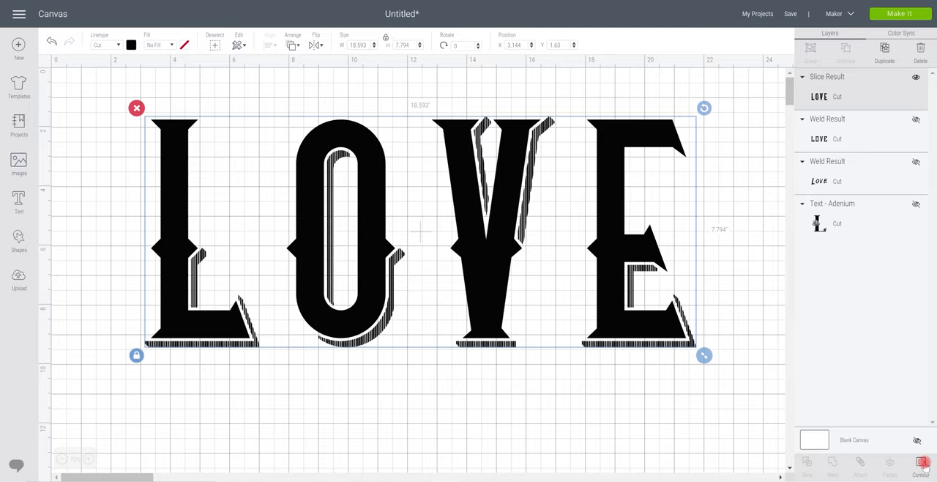
click(922, 462)
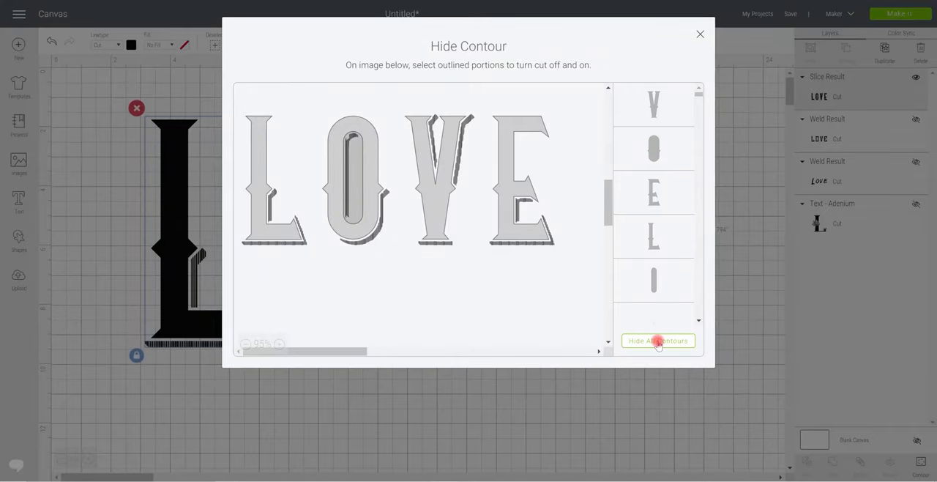
- Hide all contours of the shadowed LOVE, then restore the O, its inner part and the L
click(657, 339)
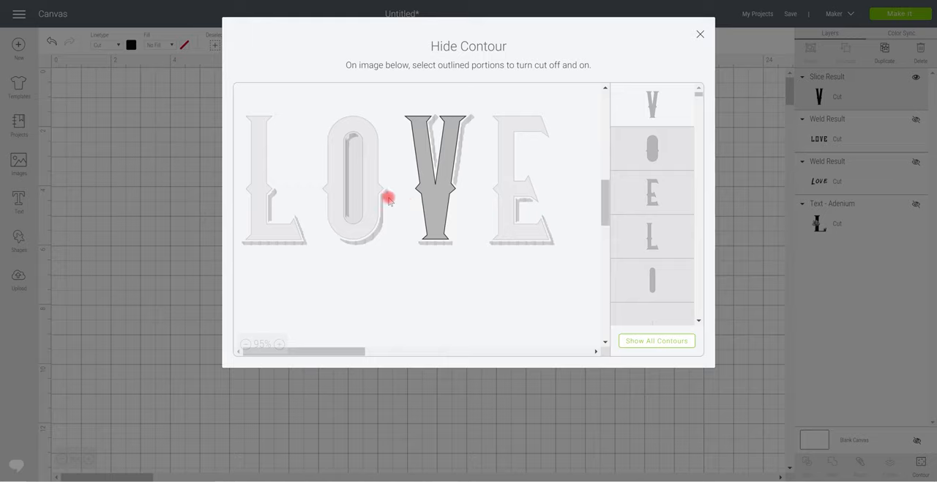
click(354, 161)
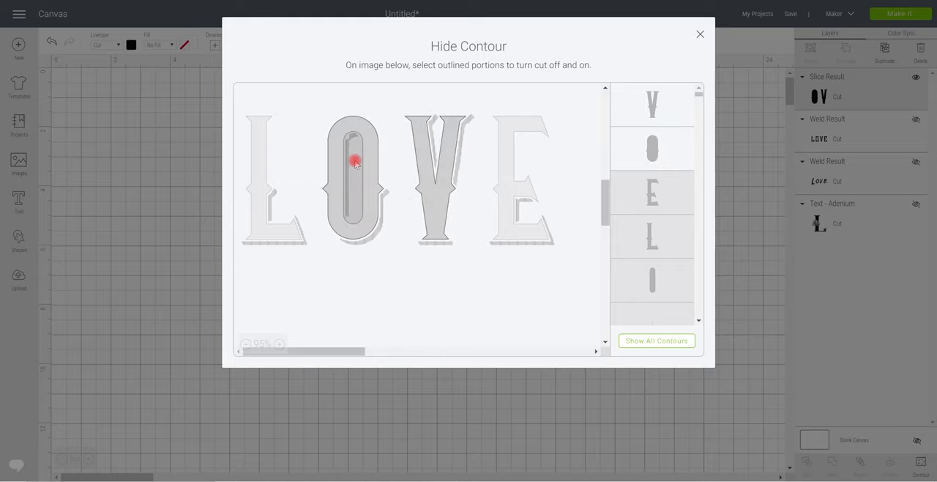
click(355, 161)
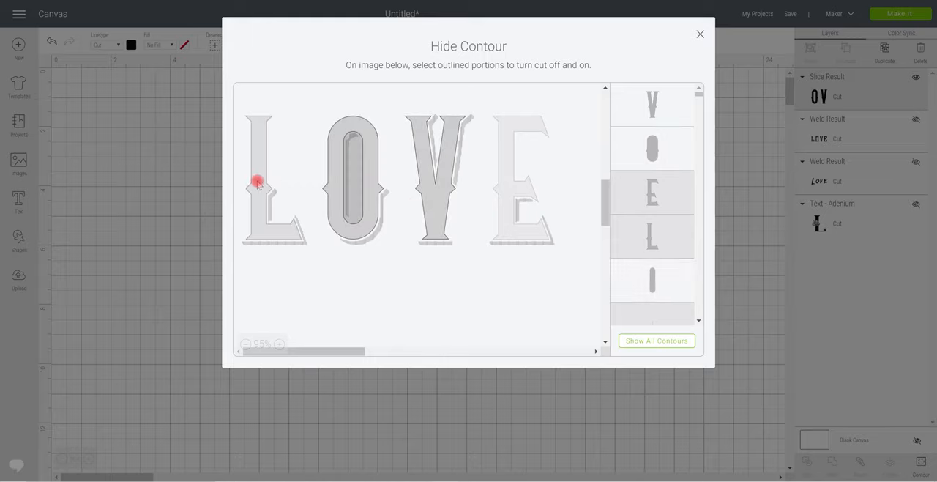
click(700, 34)
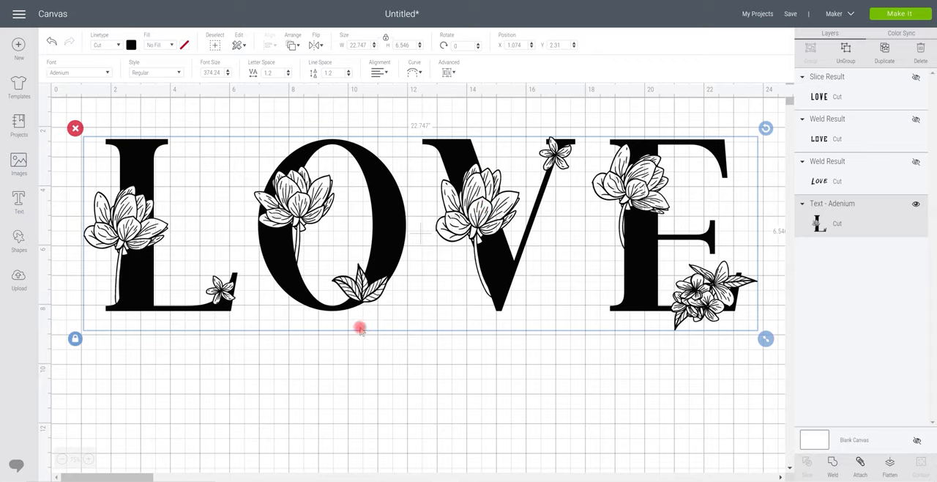
mouse_move(700, 427)
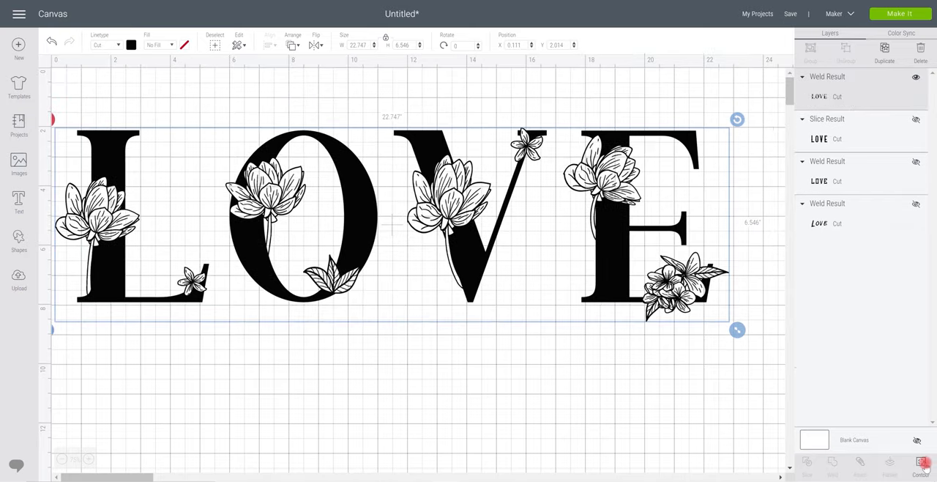
- Open Hide Contour for the welded floral Adenium LOVE
click(920, 465)
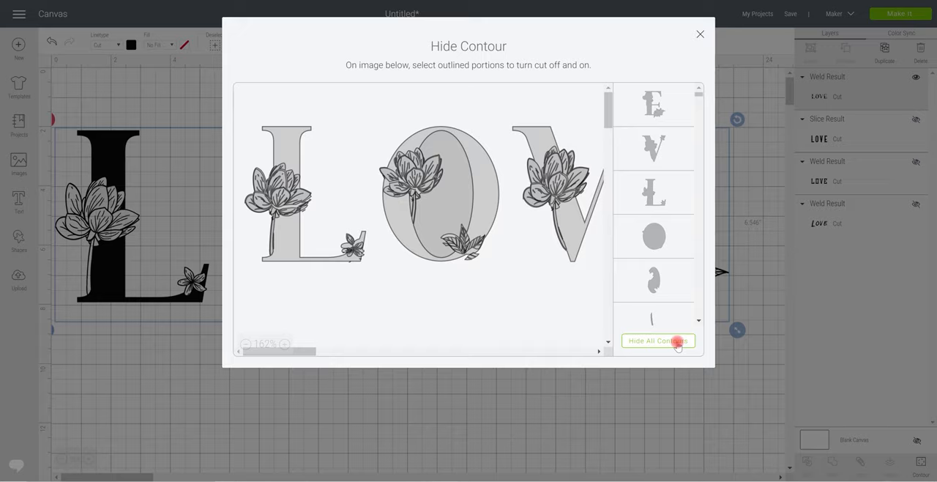
- Hide all contours of the floral LOVE, then restore the L's flower and the round O piece
click(656, 340)
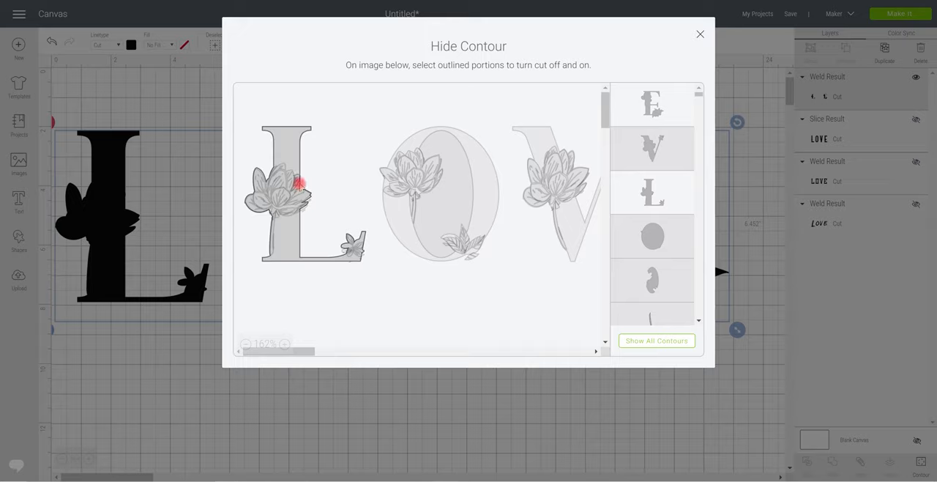
click(298, 176)
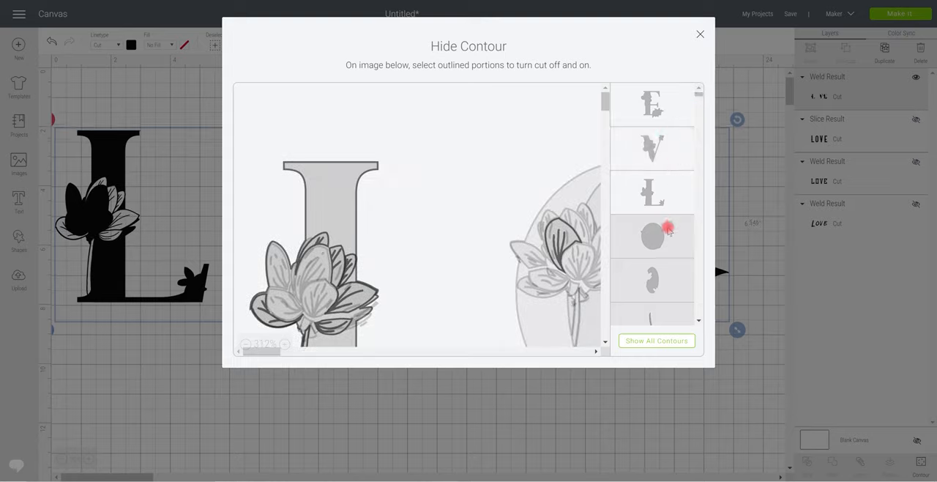
click(653, 234)
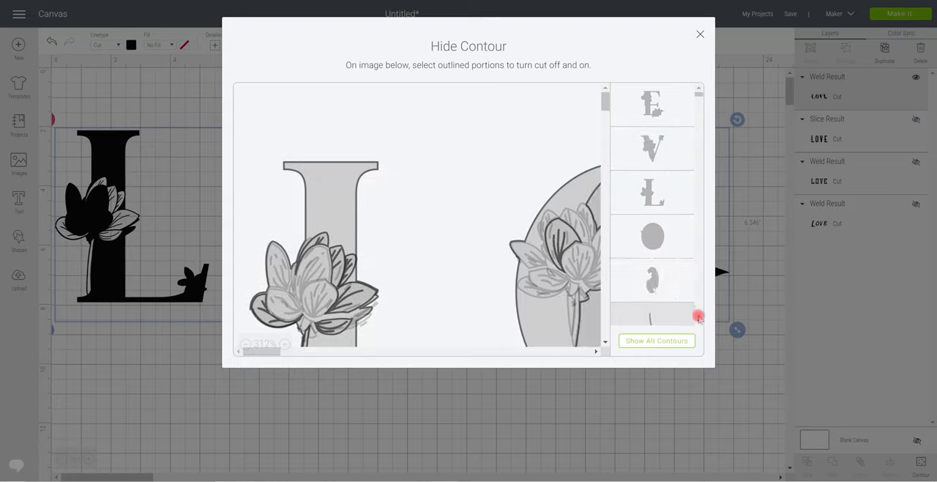
- Restore a leaf and another petal piece from further down the contour list
scroll(down, 3)
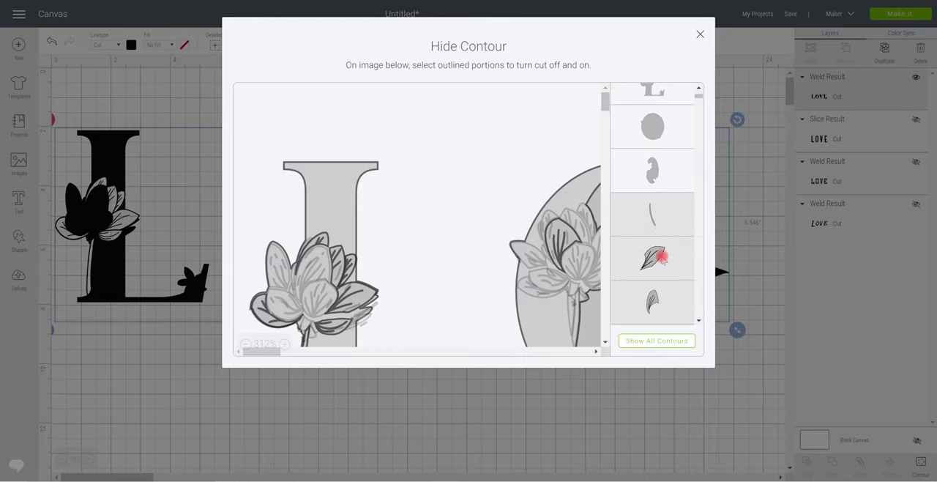
click(653, 258)
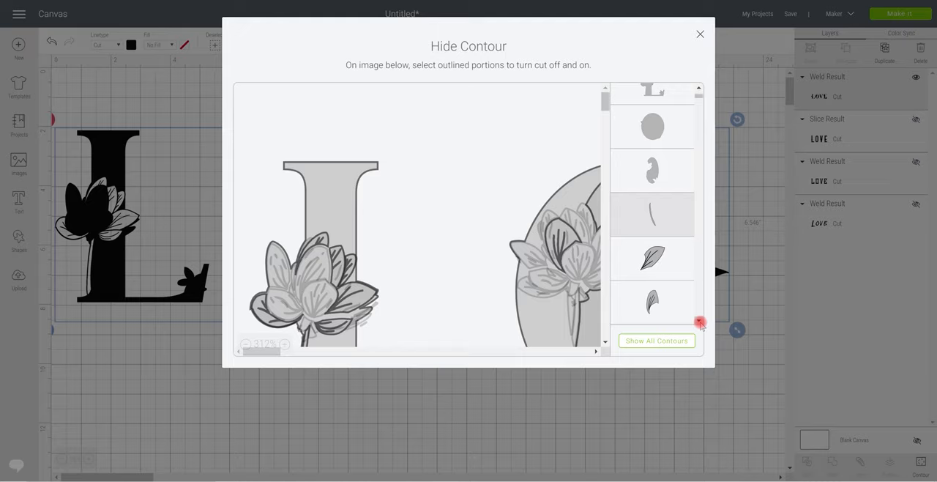
scroll(down, 3)
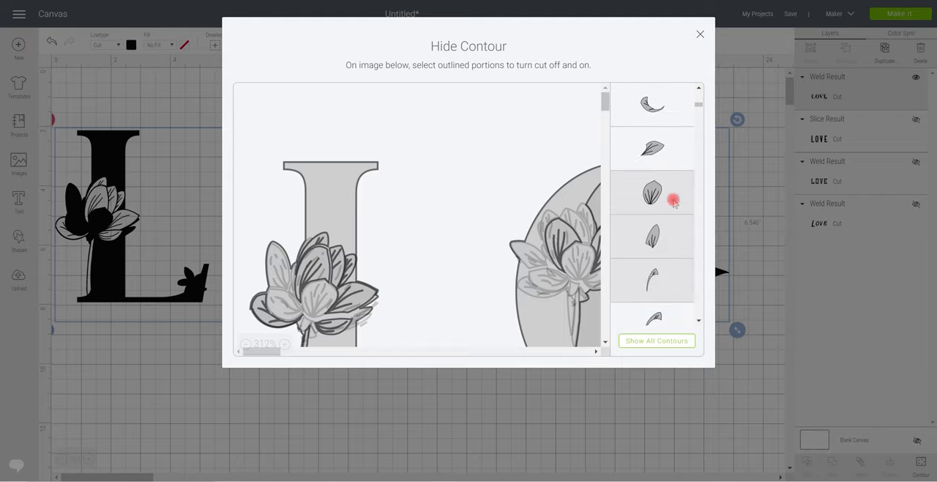
click(700, 33)
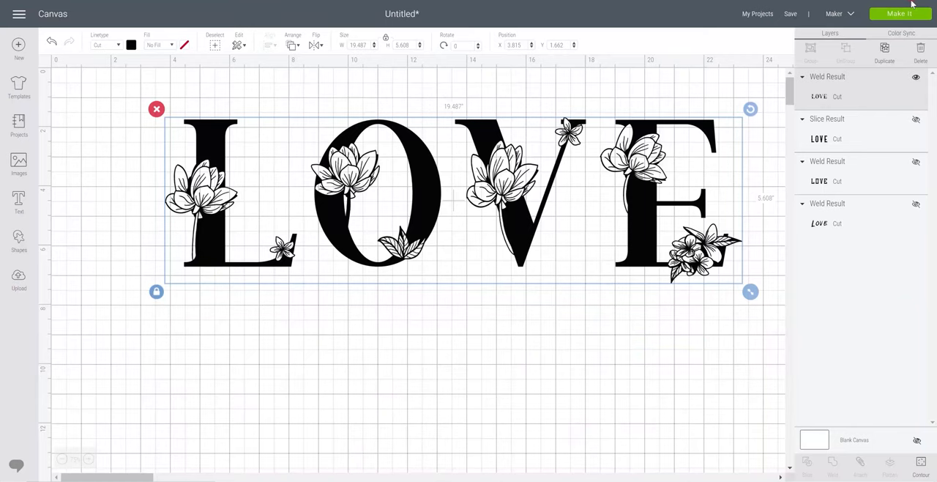